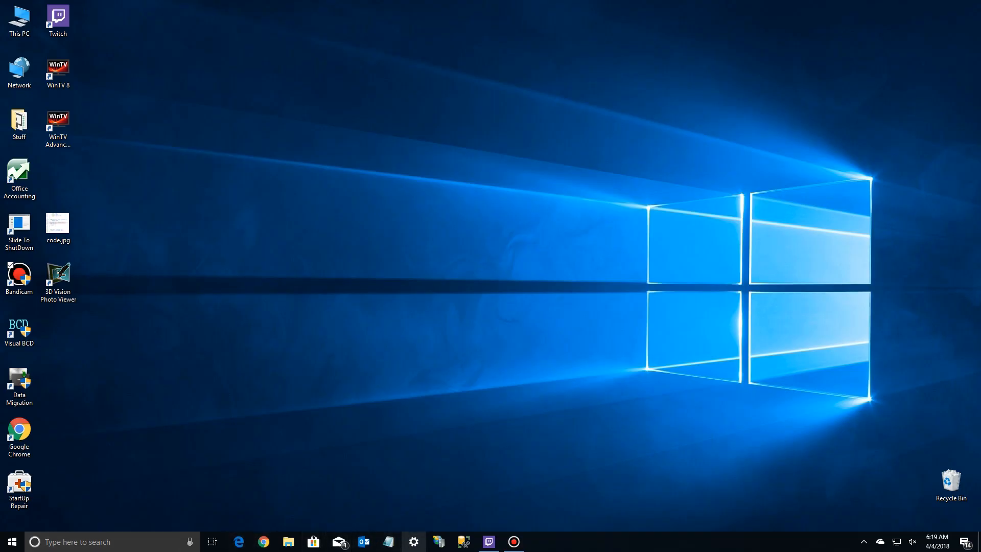
- Open Settings and search 'stor' to reach the Storage page with its four drives
{"action": "left_click", "coordinate": [412, 541]}
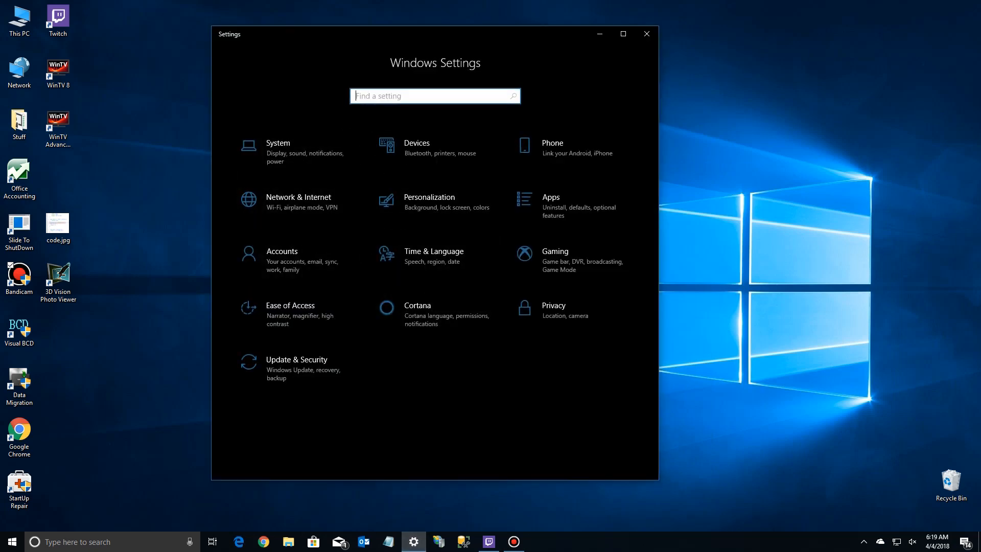
{"action": "type", "text": "stor"}
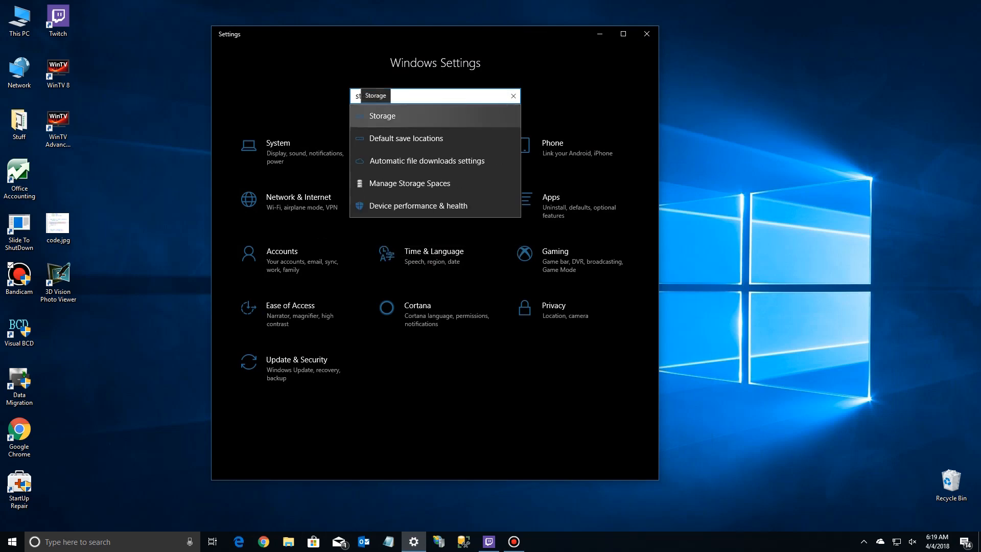
{"action": "left_click", "coordinate": [382, 116]}
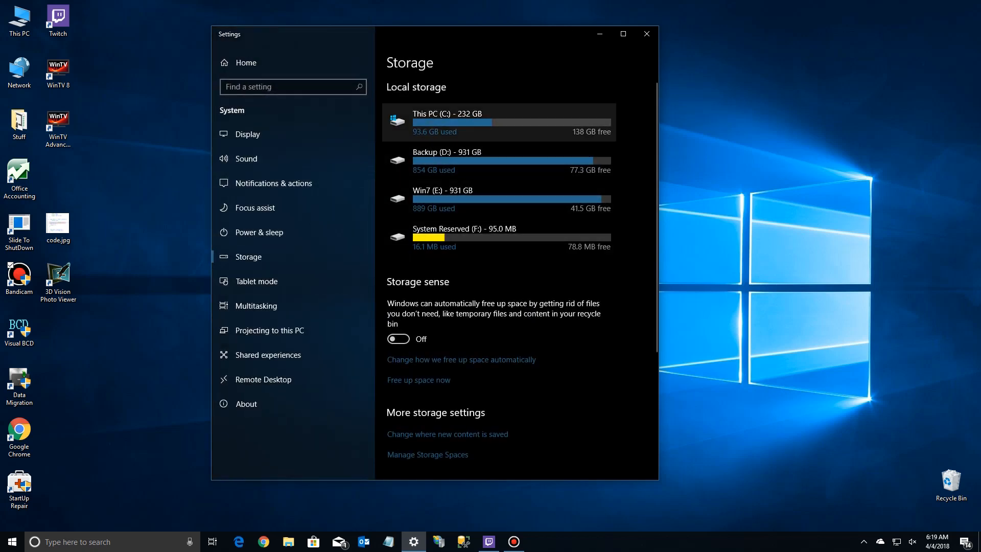
{"action": "left_click", "coordinate": [446, 122]}
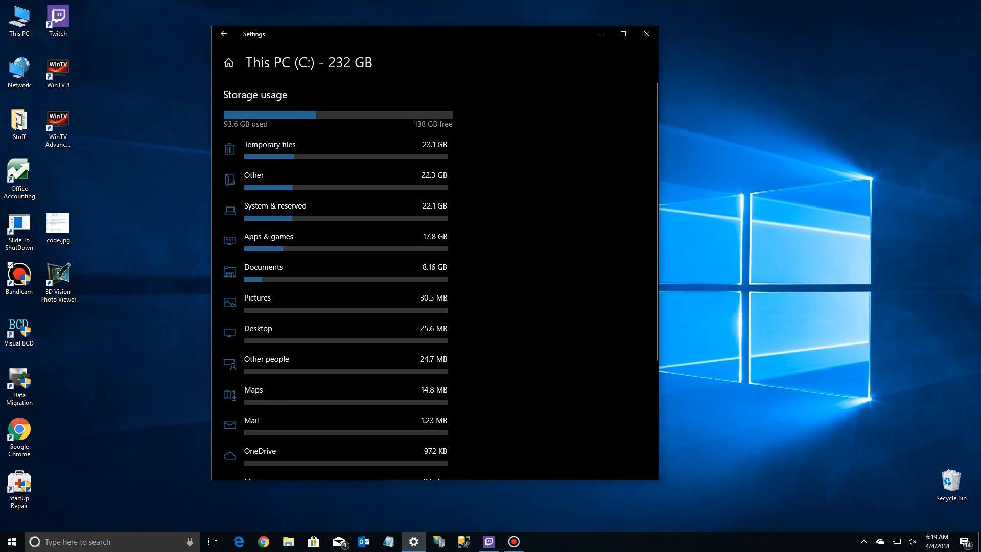
{"action": "scroll", "scroll_direction": "down", "scroll_amount": 3}
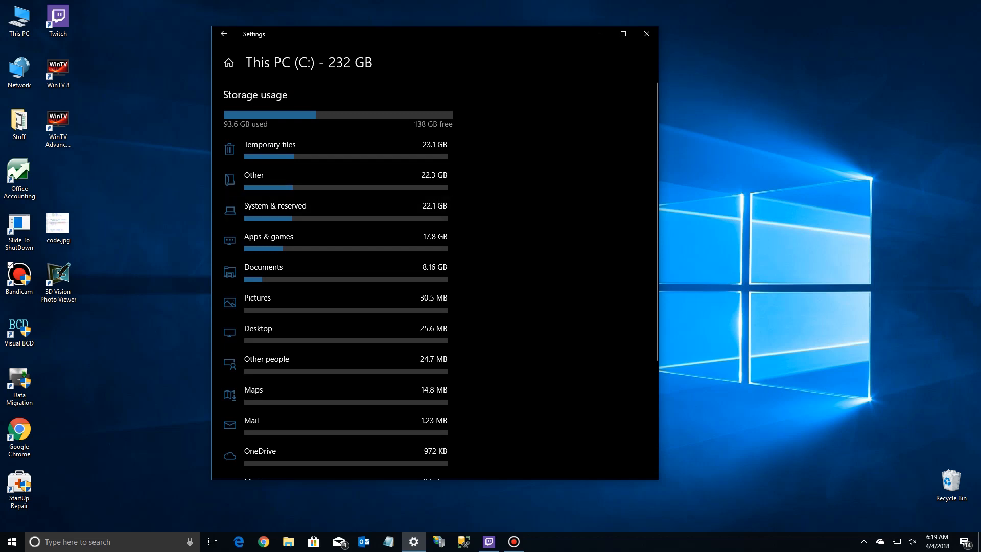
{"action": "left_click", "coordinate": [223, 34]}
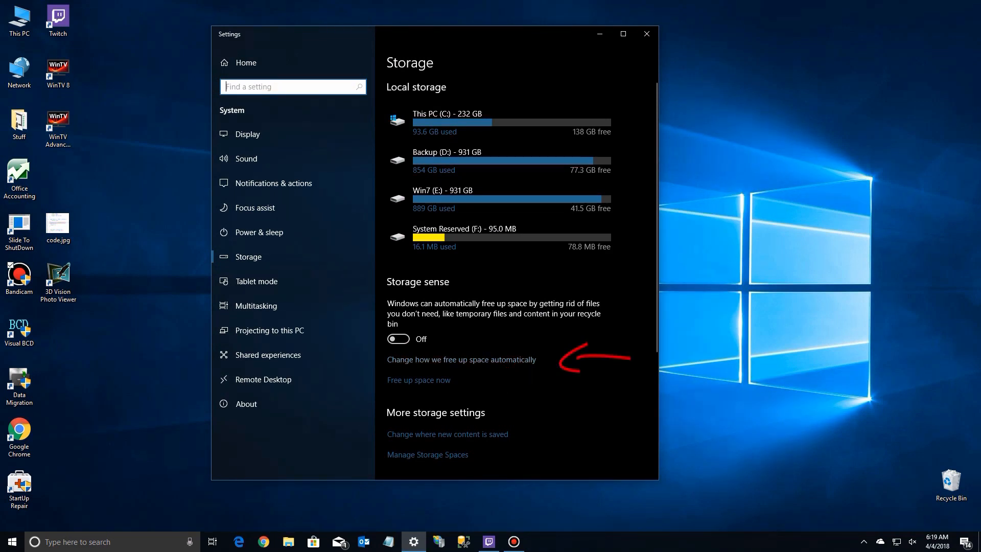
- Review the automatic cleanup options, keeping Storage sense 'when Windows decides' and Downloads 'Never'
{"action": "left_click", "coordinate": [461, 359]}
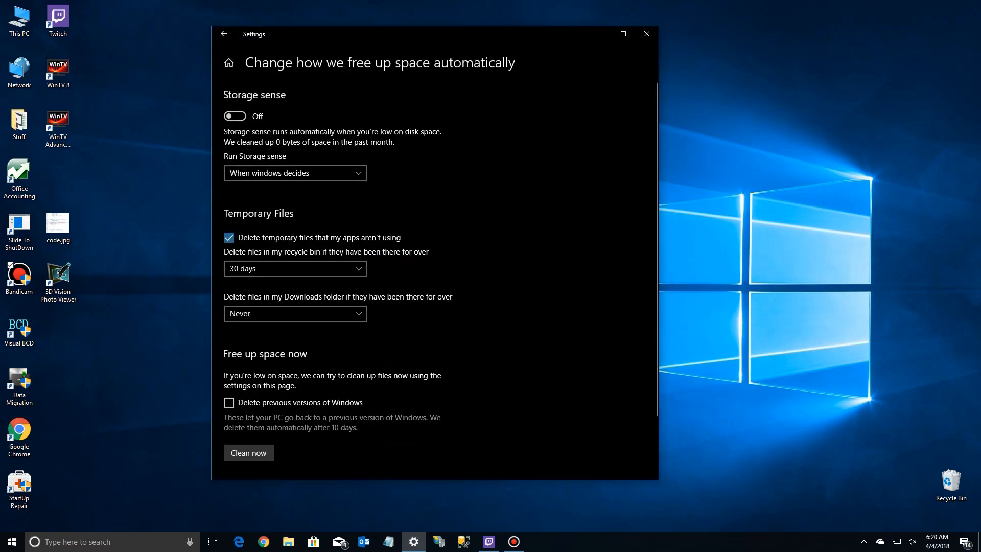
{"action": "left_click", "coordinate": [294, 173]}
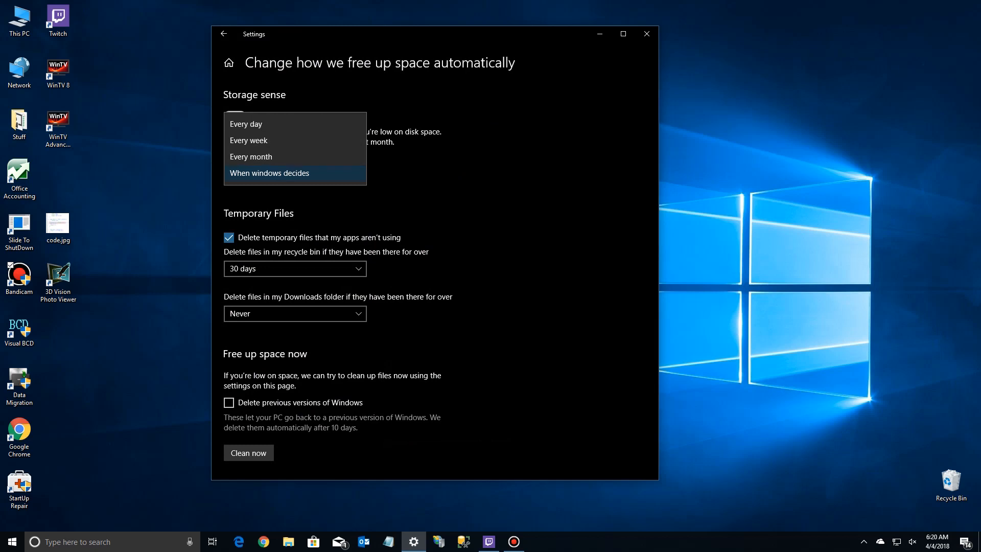
{"action": "left_click", "coordinate": [270, 173]}
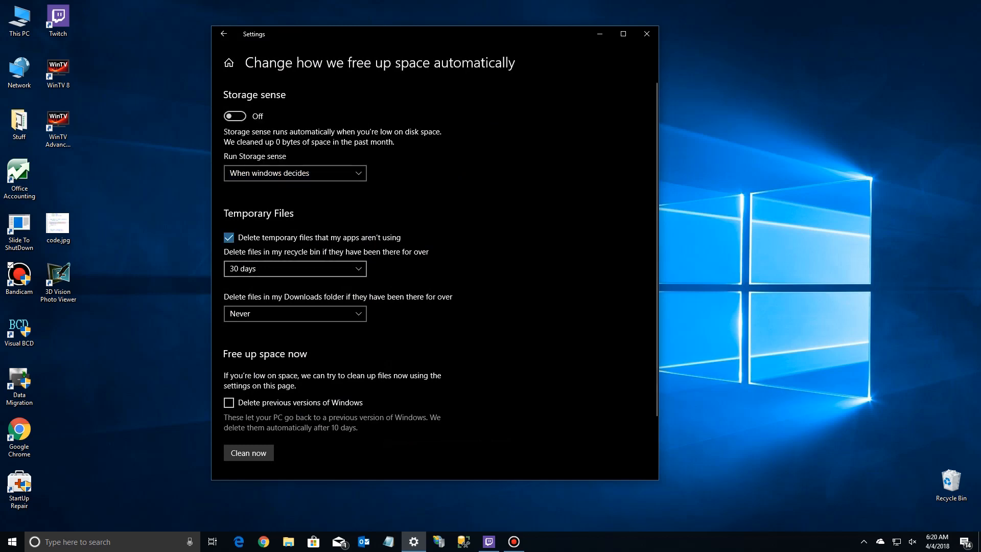
{"action": "left_click", "coordinate": [294, 269]}
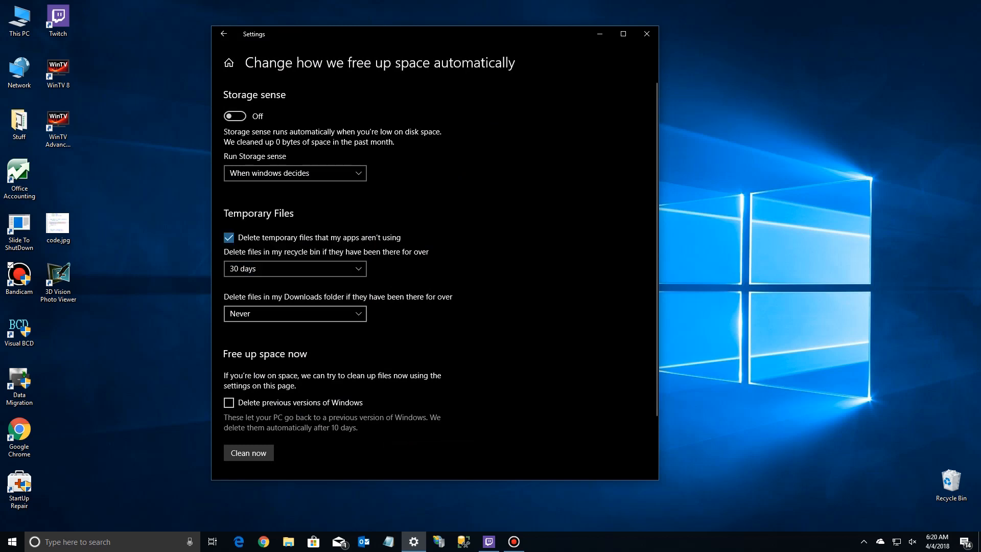
{"action": "left_click", "coordinate": [294, 313]}
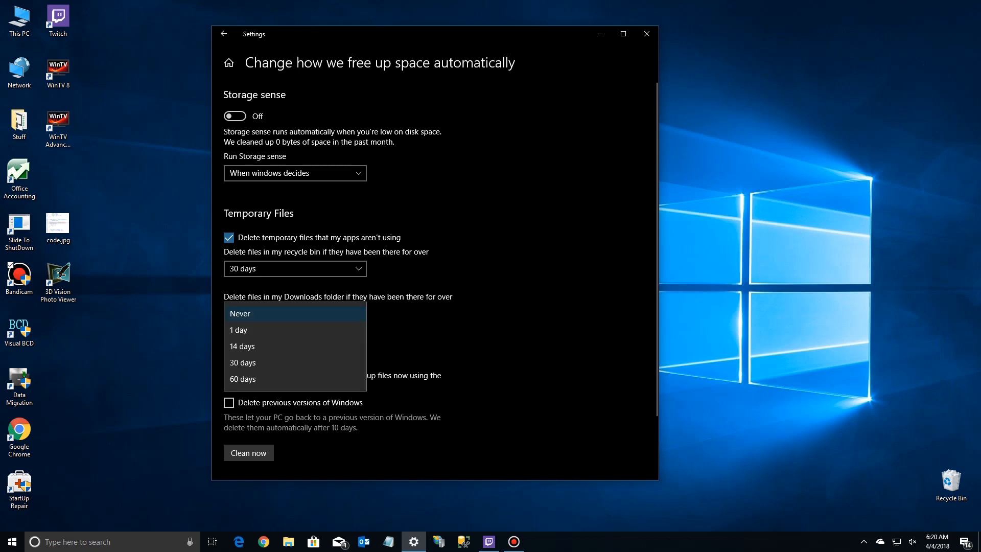
{"action": "left_click", "coordinate": [239, 312]}
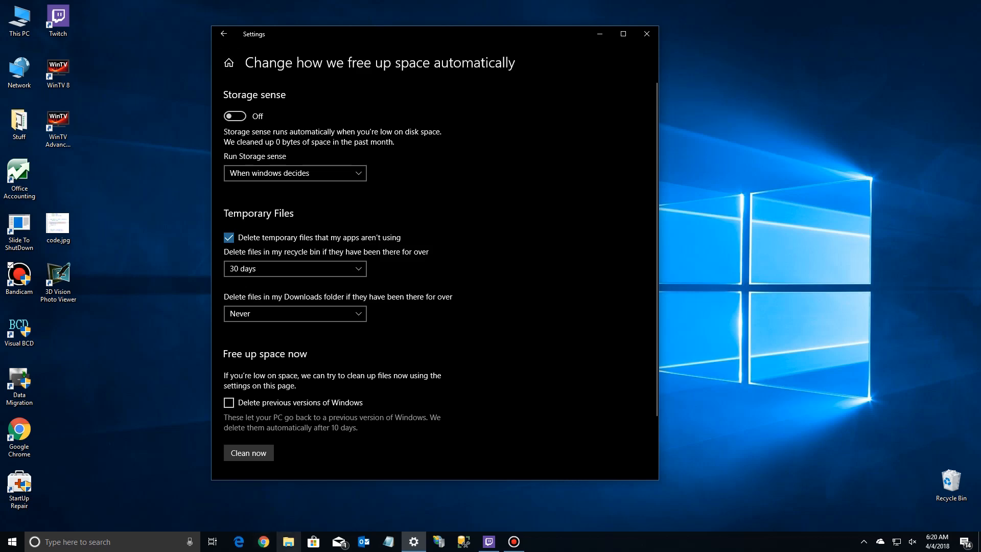
- Open drive C: in File Explorer and inspect the Windows.old and Windows.old(1) folder menus
{"action": "left_click", "coordinate": [287, 542]}
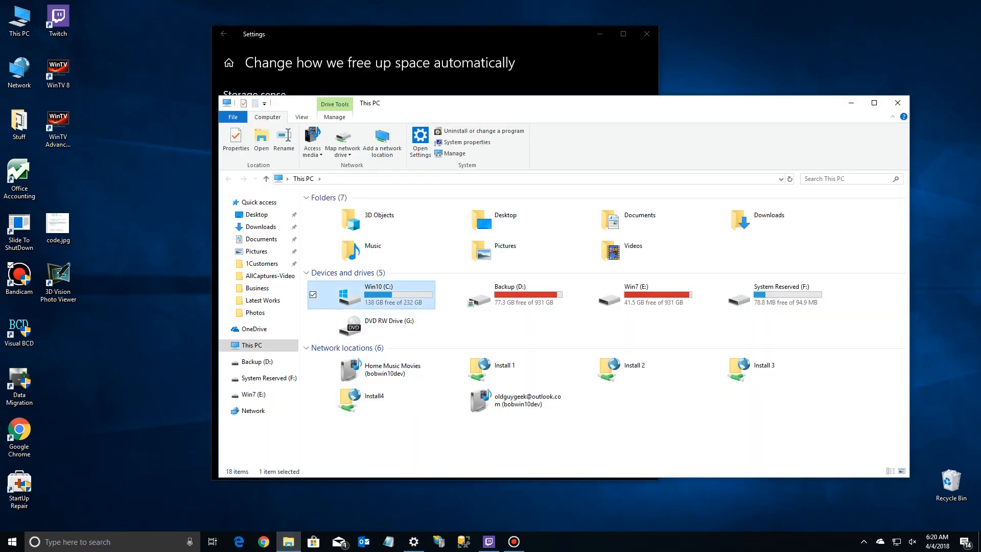
{"action": "double_click", "coordinate": [372, 294]}
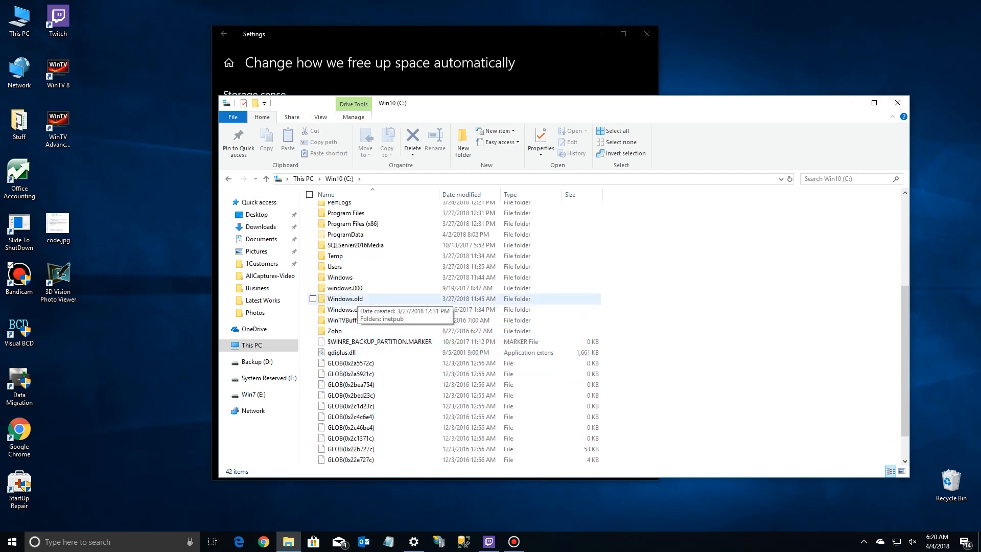
{"action": "right_click", "coordinate": [345, 298]}
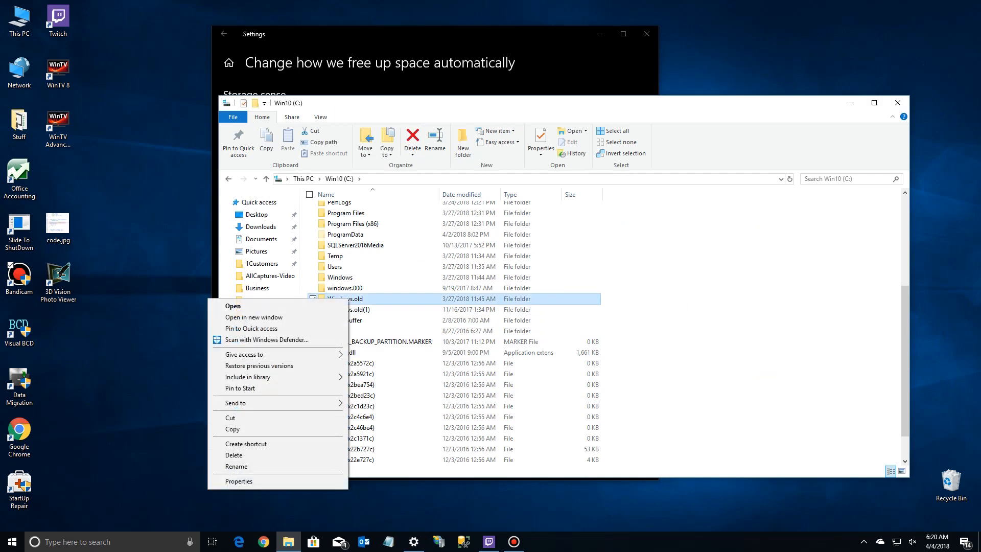
{"action": "left_click", "coordinate": [239, 480]}
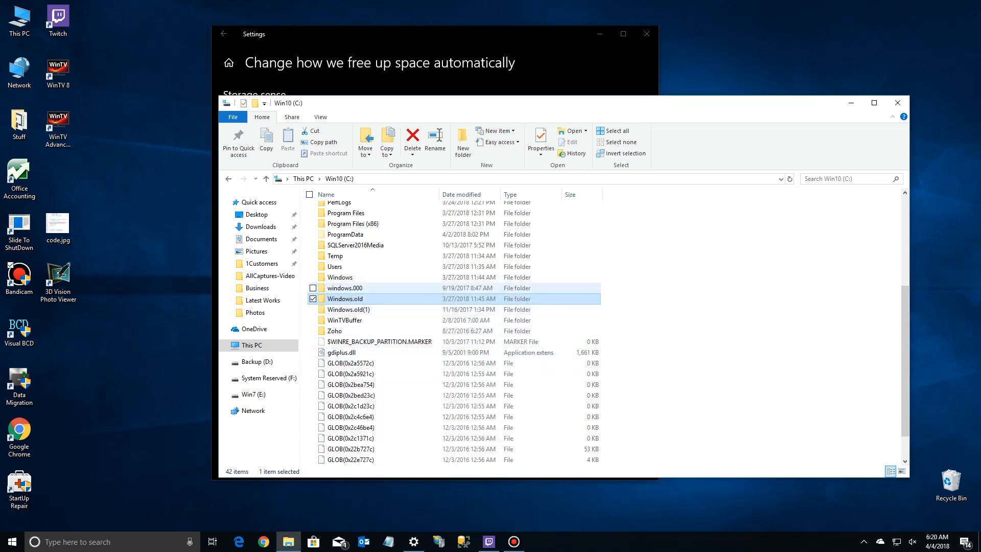
{"action": "right_click", "coordinate": [345, 309]}
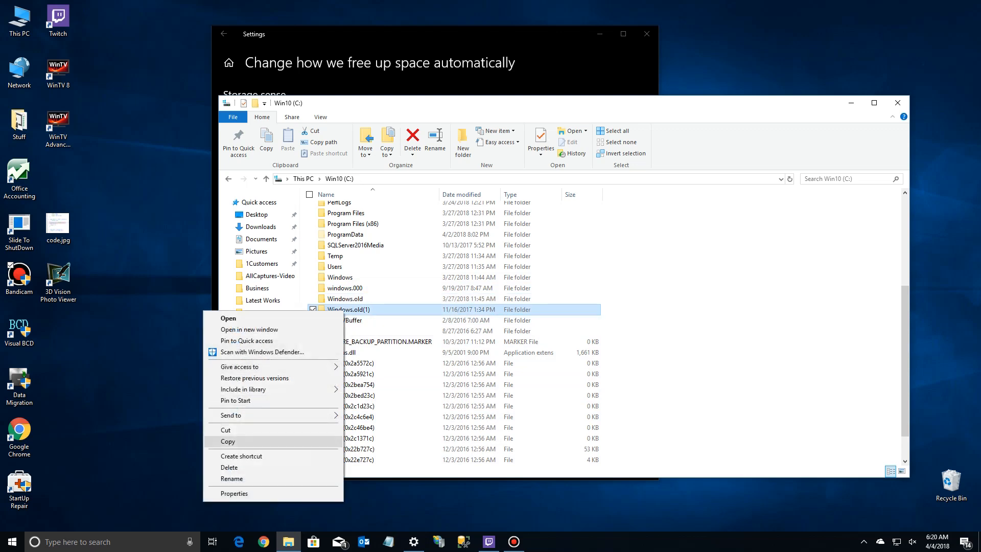
{"action": "left_click", "coordinate": [234, 493]}
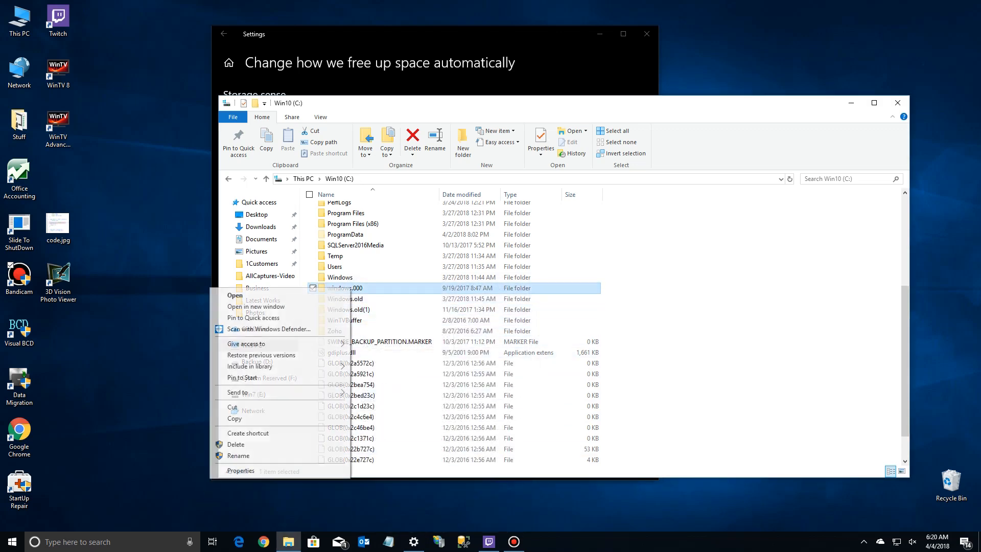
{"action": "left_click", "coordinate": [240, 470]}
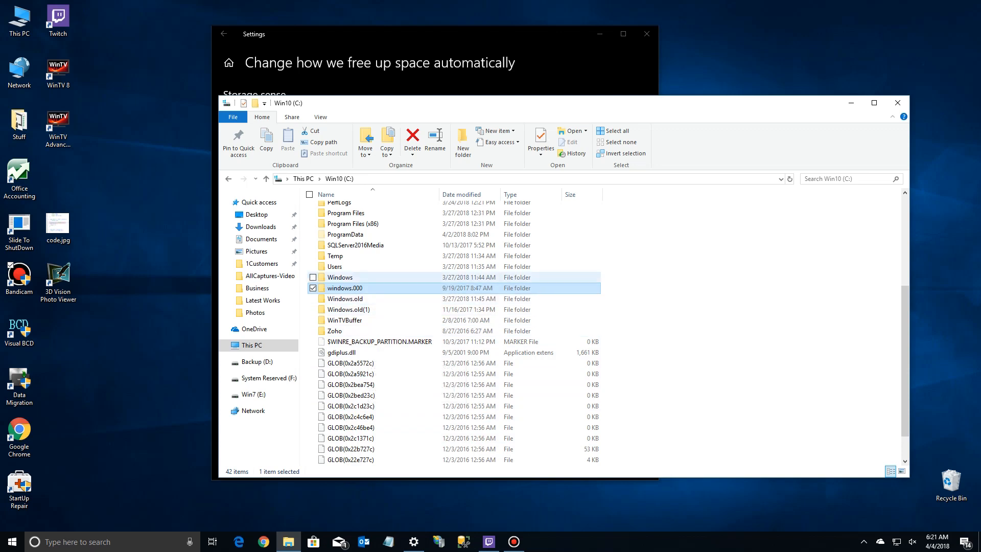
- Select windows.000 together with Windows.old and view their combined Properties
{"action": "left_click", "coordinate": [340, 276]}
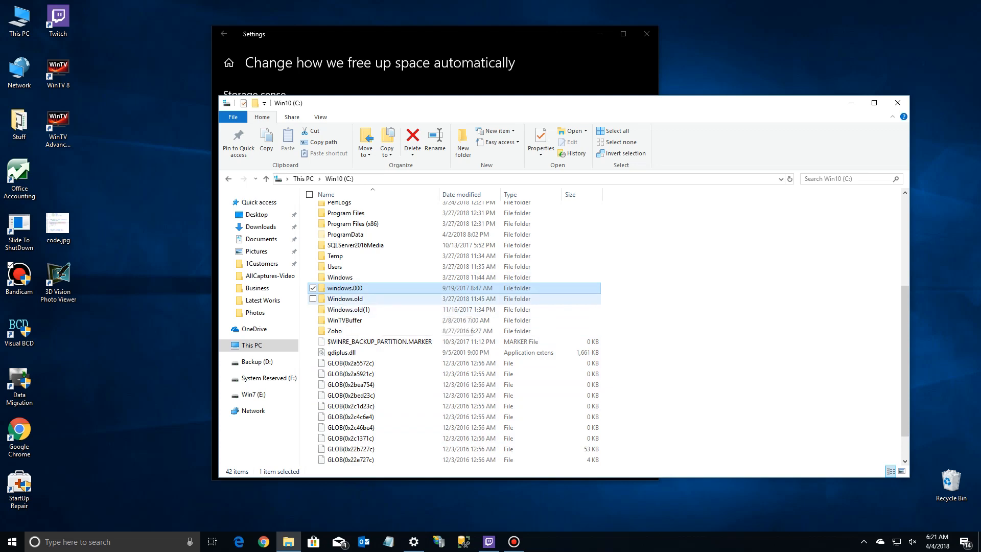
{"action": "right_click", "coordinate": [344, 298]}
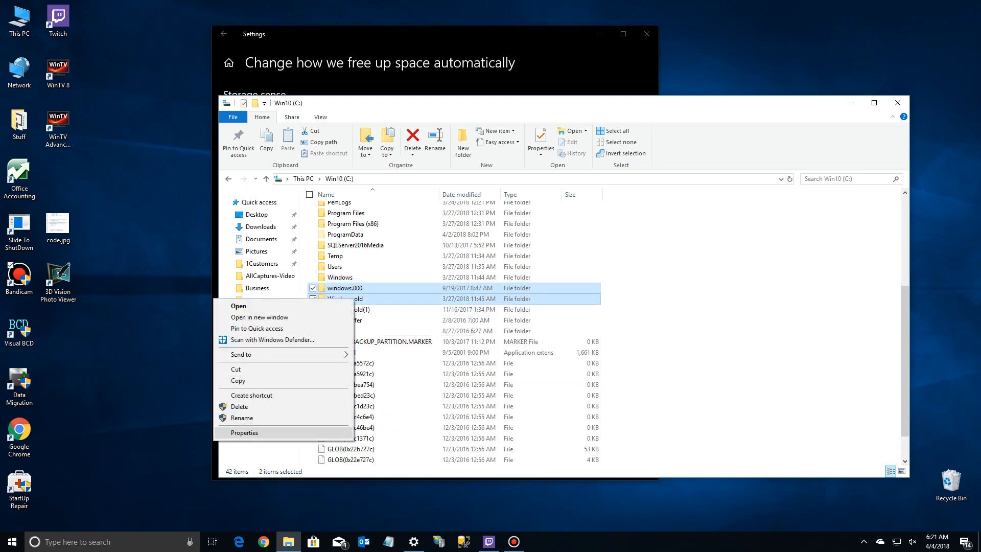
{"action": "left_click", "coordinate": [244, 432]}
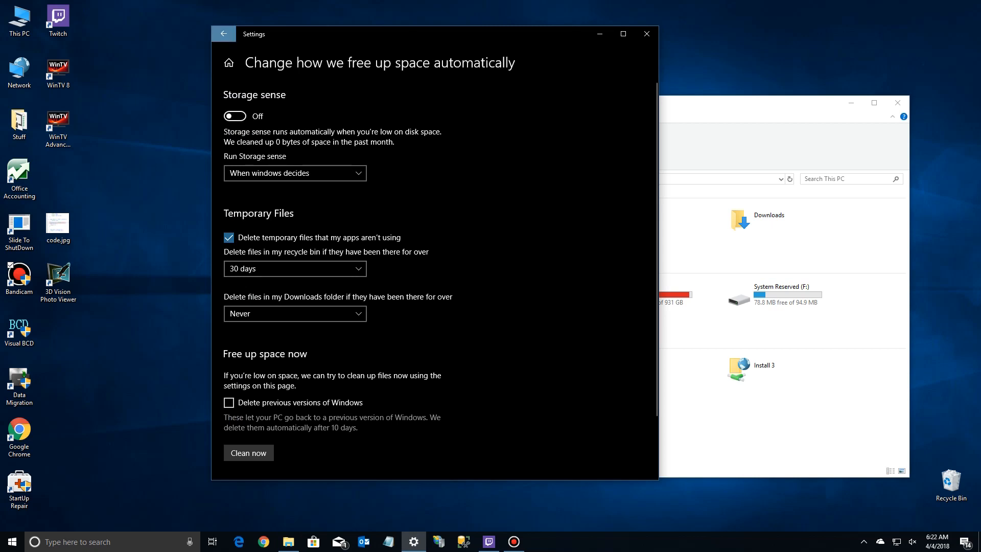
- Go back from the automatic cleanup page to the Storage drive overview
{"action": "left_click", "coordinate": [223, 34]}
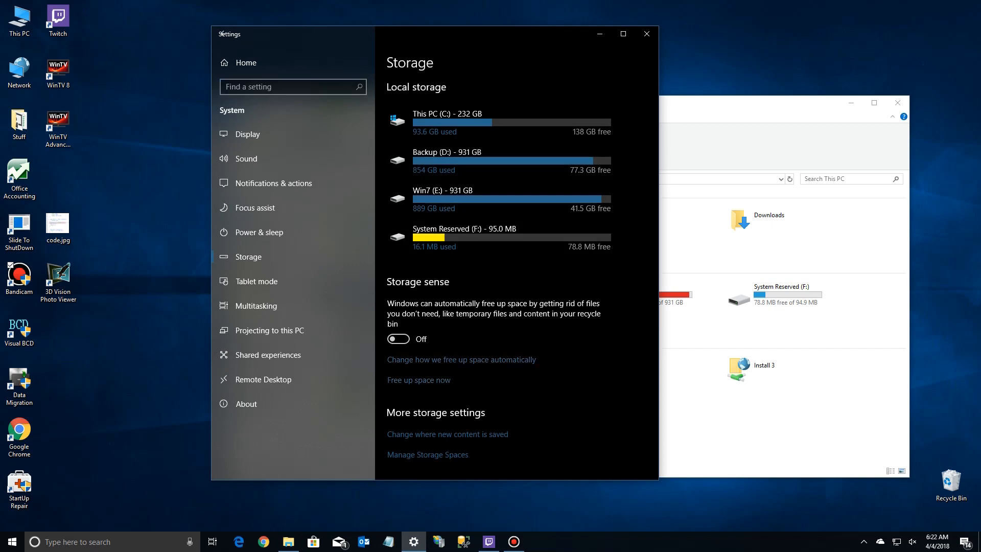
- Open 'Free up space now' and scroll the temporary file categories, 403 MB selected
{"action": "left_click", "coordinate": [417, 379]}
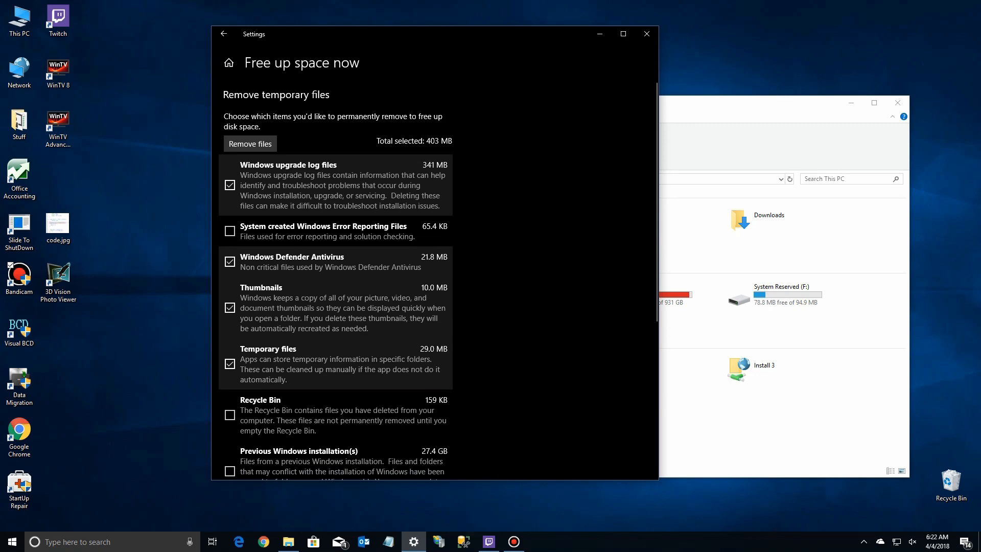
{"action": "scroll", "scroll_direction": "down", "scroll_amount": 3}
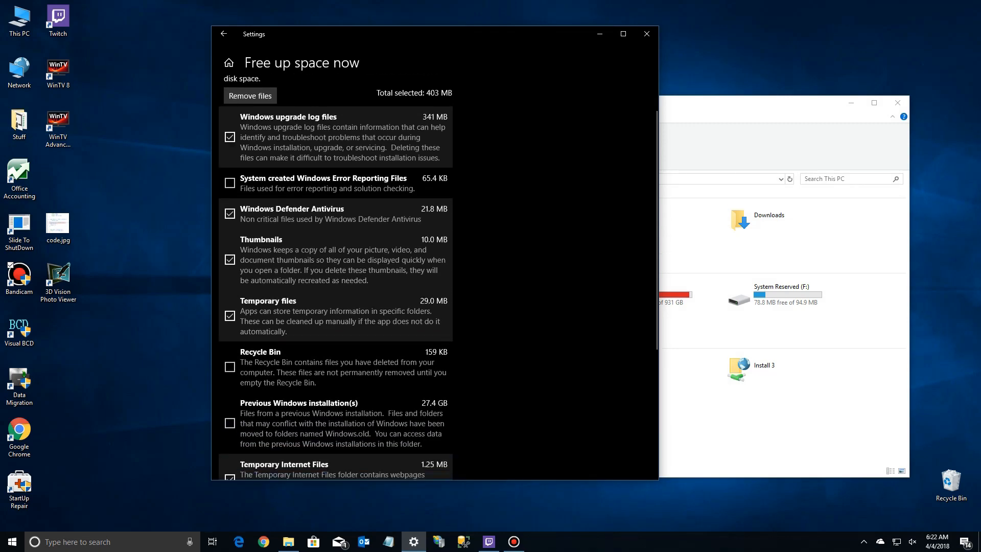
{"action": "scroll", "scroll_direction": "down", "scroll_amount": 3}
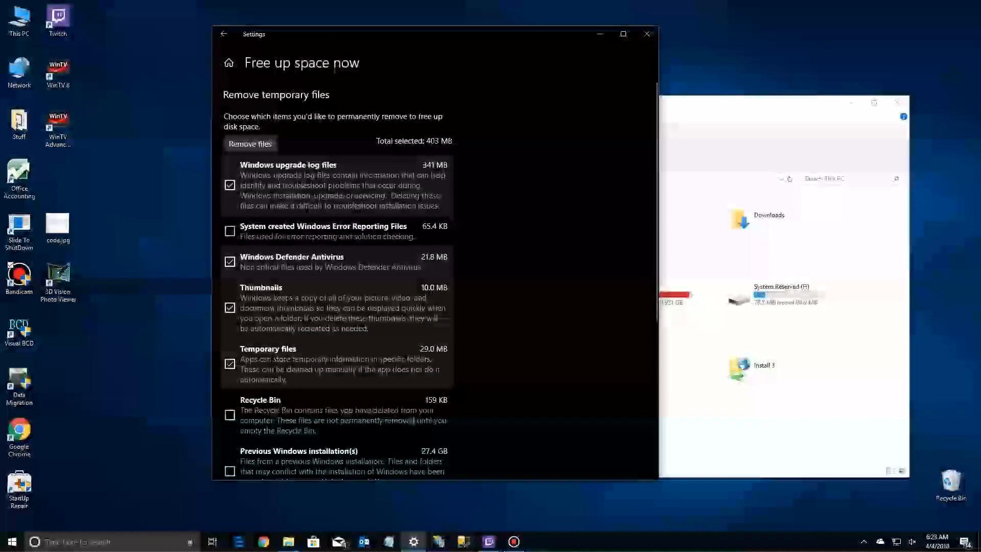
{"action": "scroll", "scroll_direction": "down", "scroll_amount": 3}
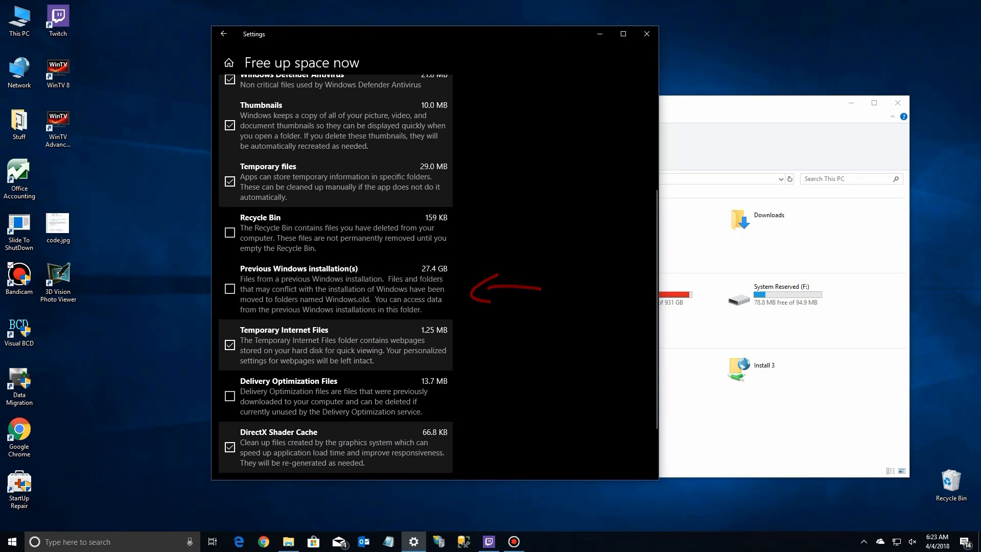
{"action": "scroll", "scroll_direction": "down", "scroll_amount": 3}
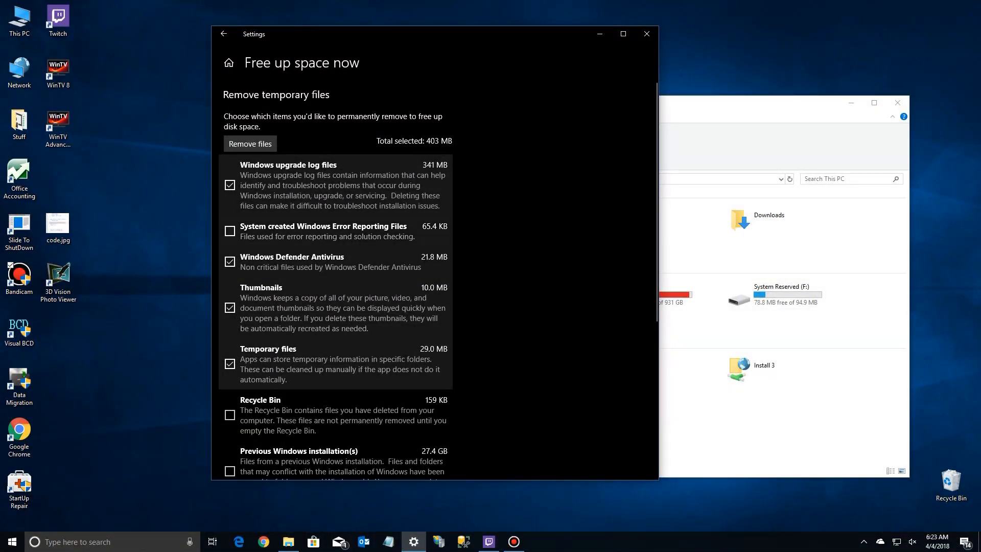
{"action": "scroll", "scroll_direction": "down", "scroll_amount": 3}
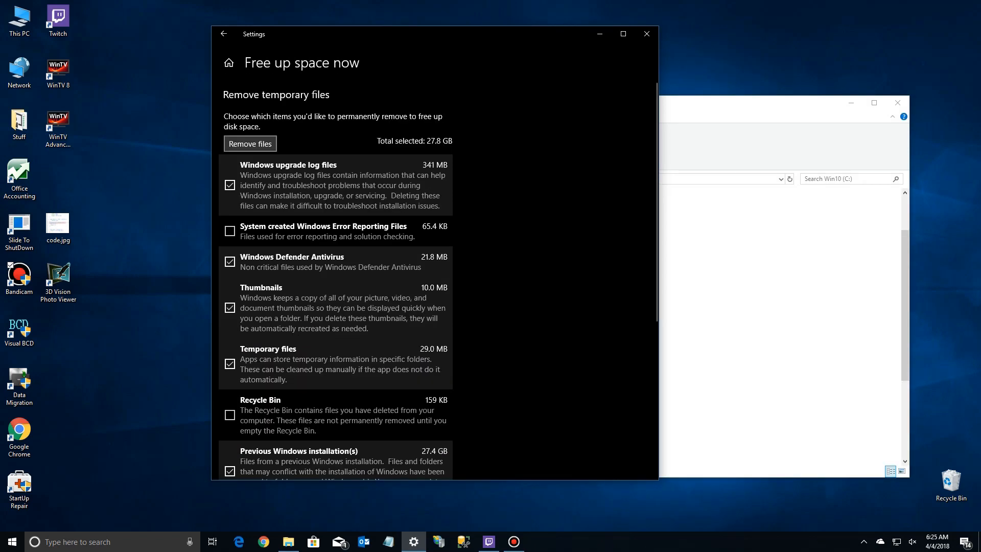
- Remove the ticked files, including previous Windows installations, until they show 0 bytes
{"action": "left_click", "coordinate": [249, 143]}
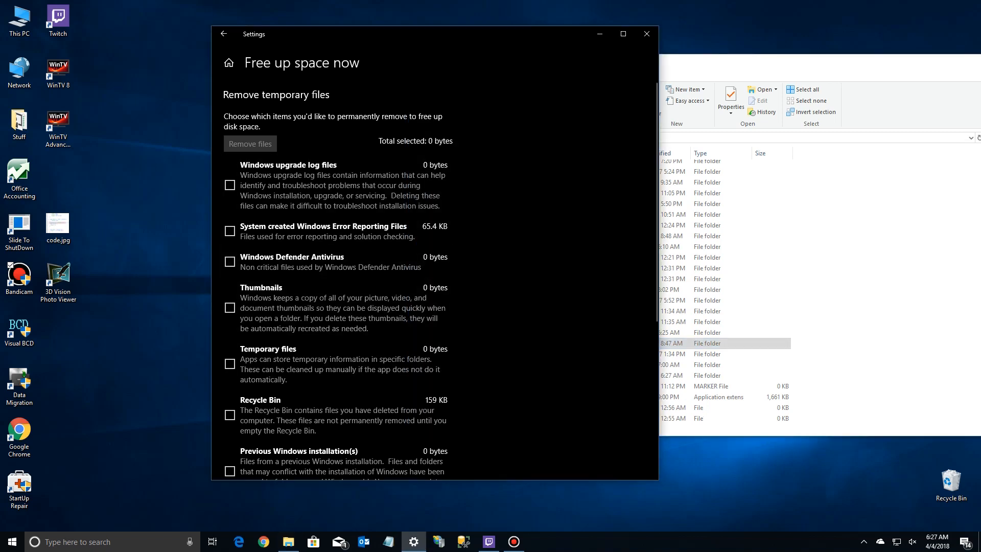
{"action": "scroll", "scroll_direction": "down", "scroll_amount": 3}
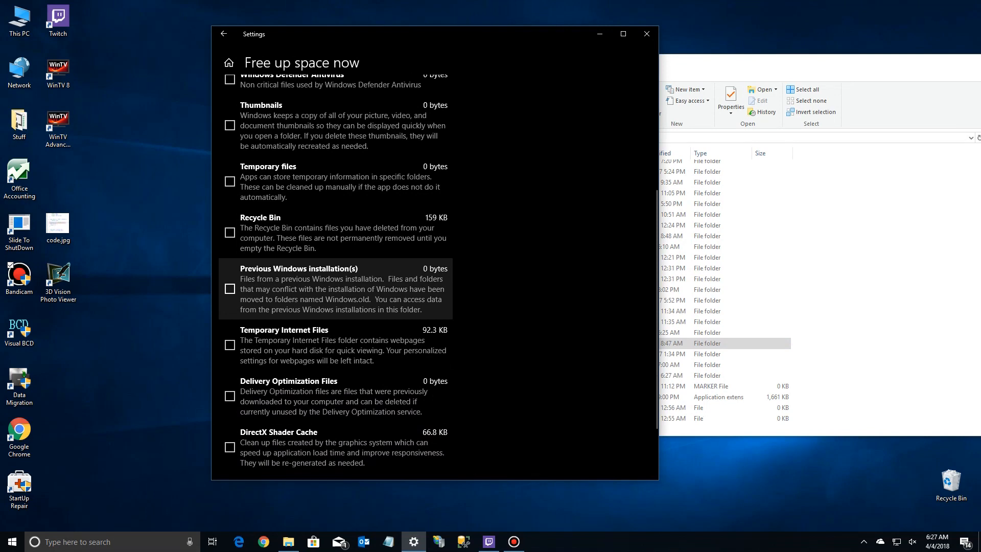